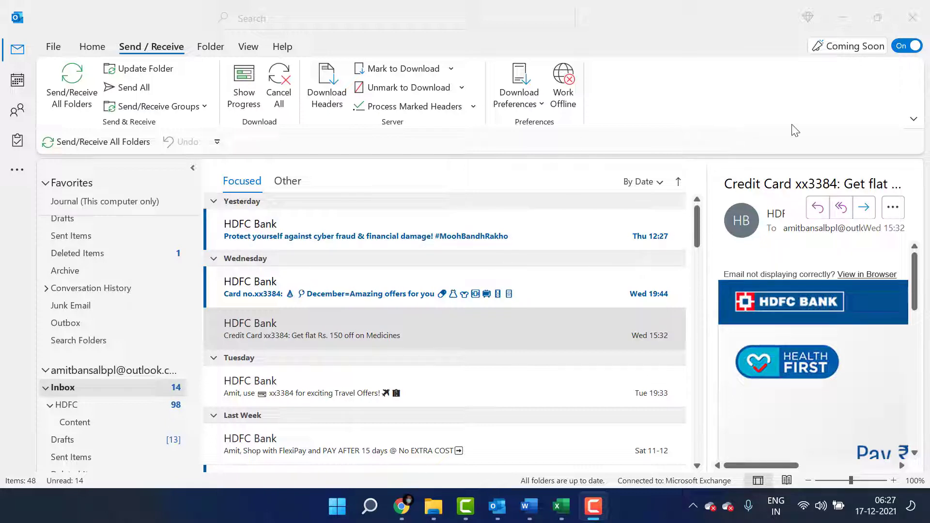
pyautogui.moveTo(783, 173)
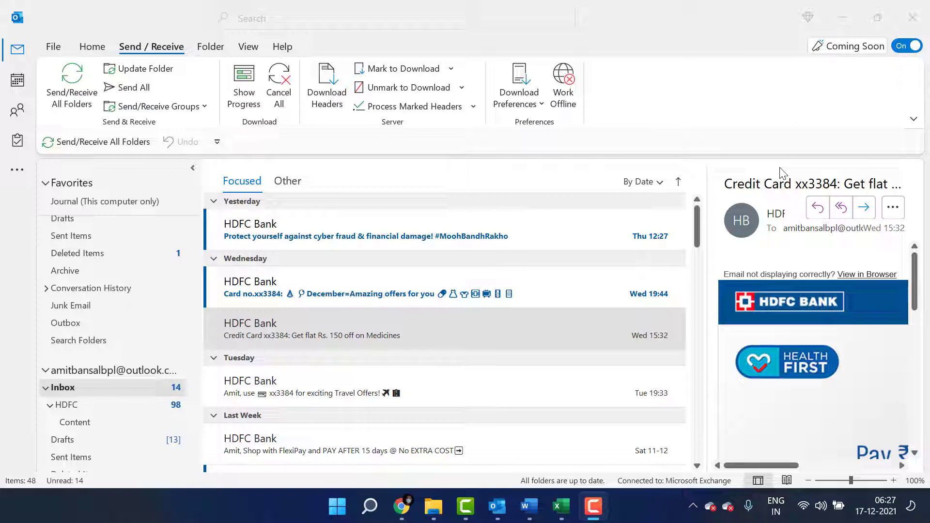
# Run Send/Receive All Folders with F9 across every account.
pyautogui.press('f9')
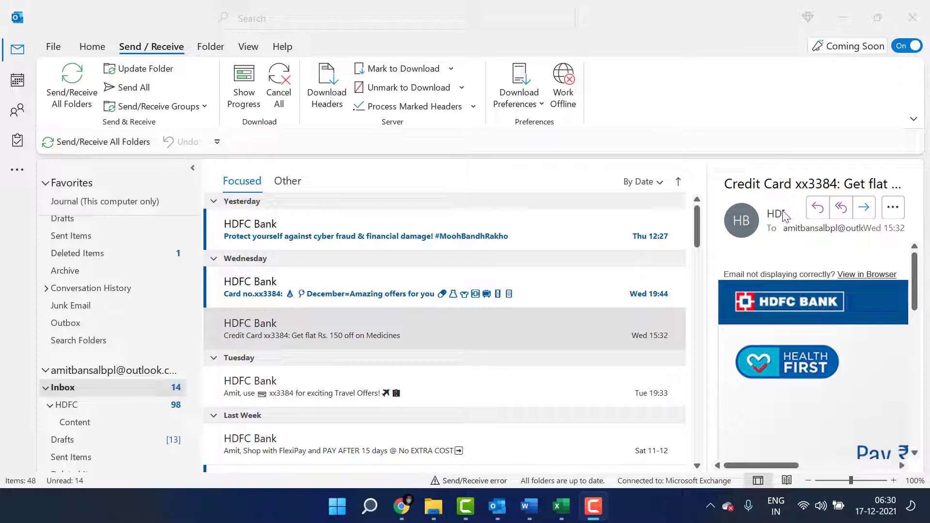
pyautogui.moveTo(610, 246)
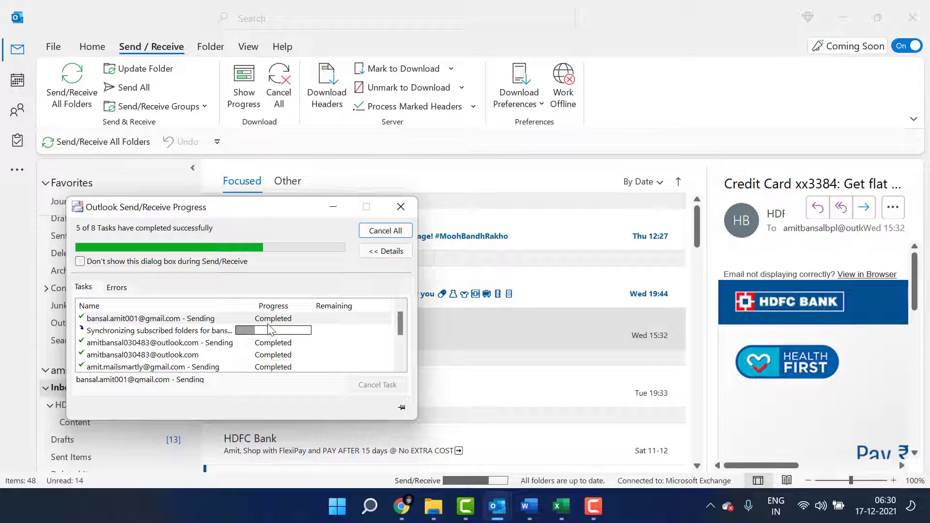
# Drag the Send/Receive Progress dialog to the centre and check its task list.
pyautogui.moveTo(140, 206); pyautogui.dragTo(314, 224)
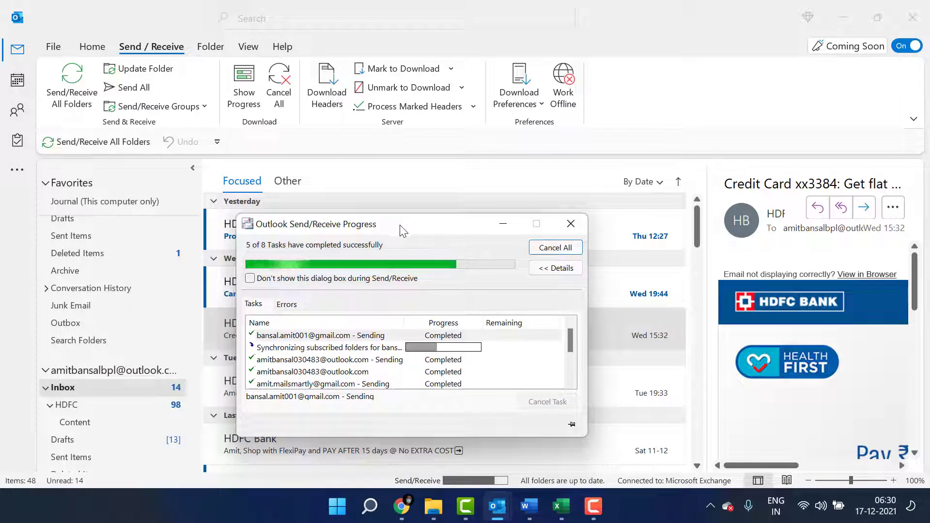
pyautogui.click(571, 224)
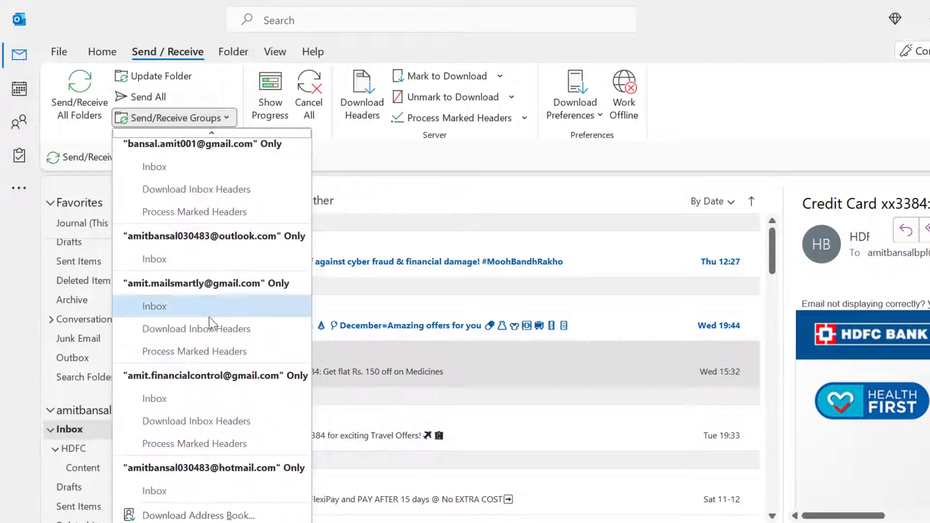
# Scroll the Send/Receive Groups list down to Define Send/Receive Groups.
pyautogui.scroll(-3)
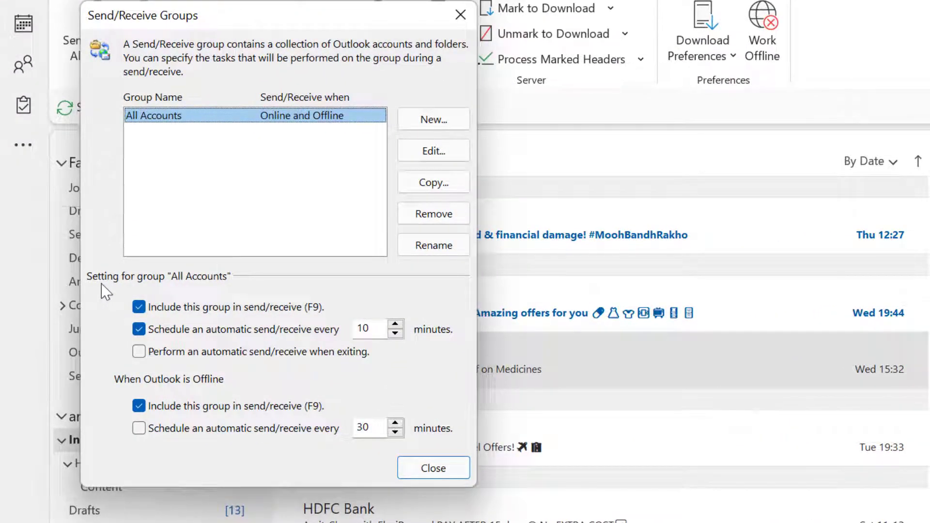
pyautogui.moveTo(223, 290)
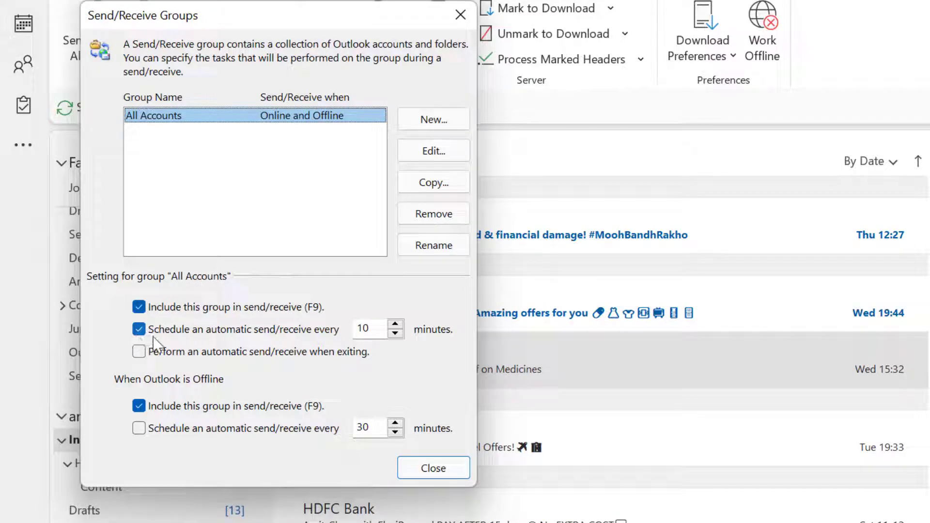
pyautogui.moveTo(283, 344)
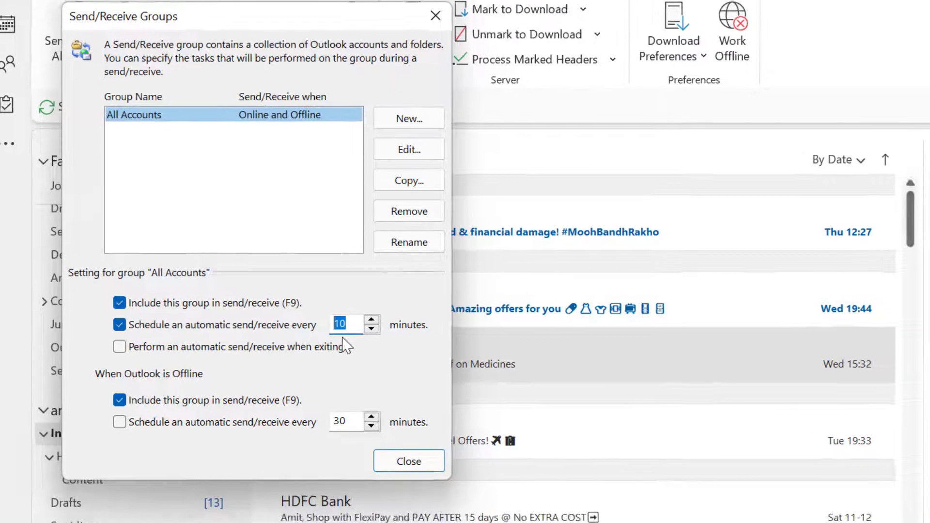
# Set All Accounts to automatic send/receive every 5 minutes and close the dialog.
pyautogui.click(372, 321)
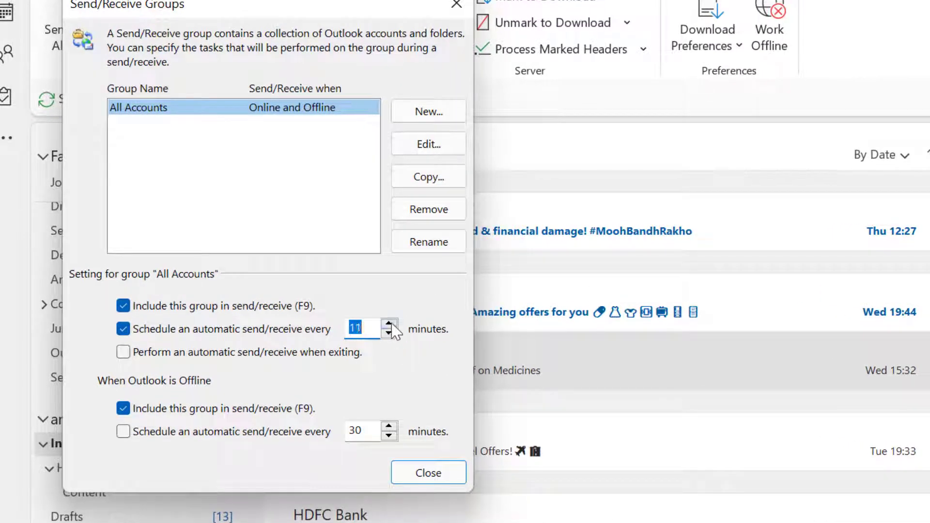
pyautogui.click(389, 325)
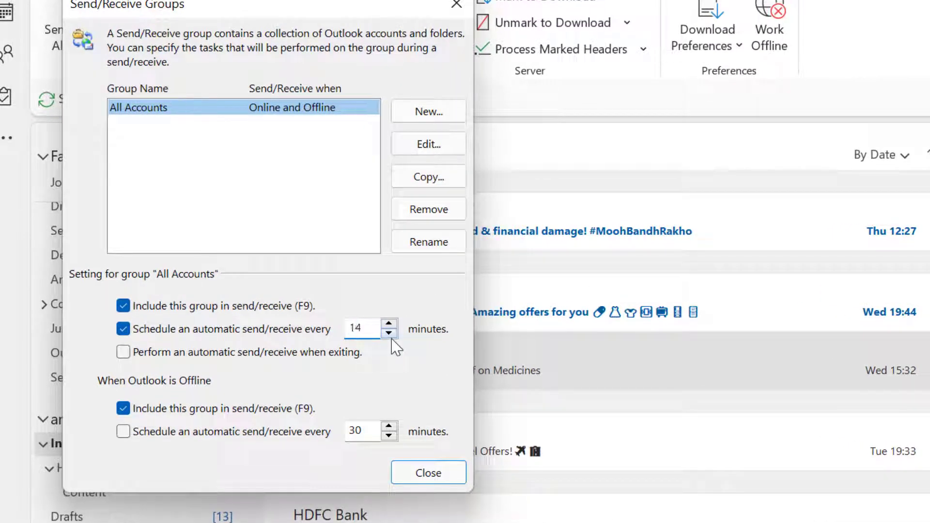
pyautogui.click(389, 334)
pyautogui.write('5')
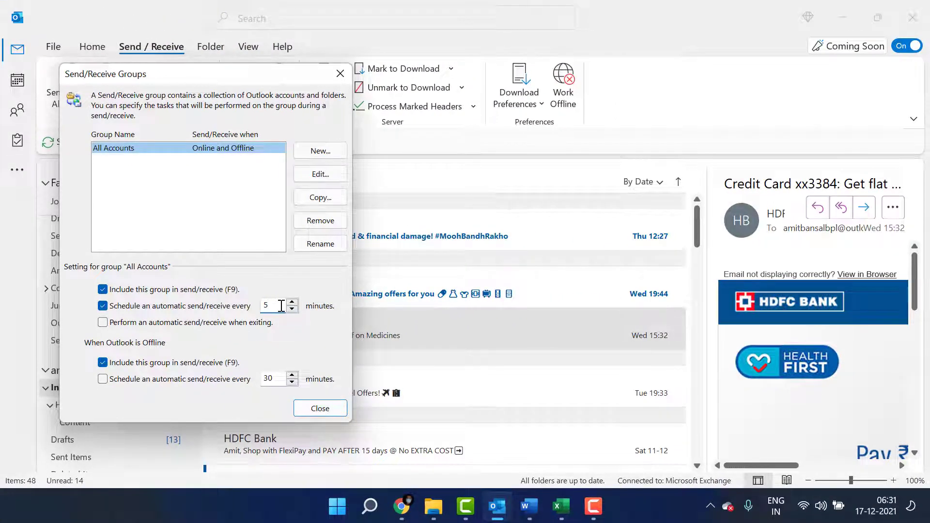
pyautogui.click(320, 408)
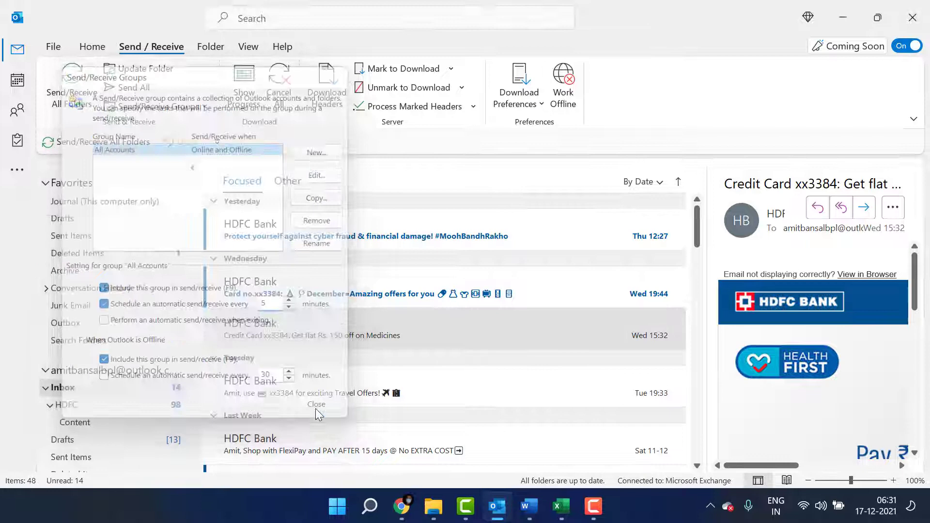
pyautogui.click(317, 405)
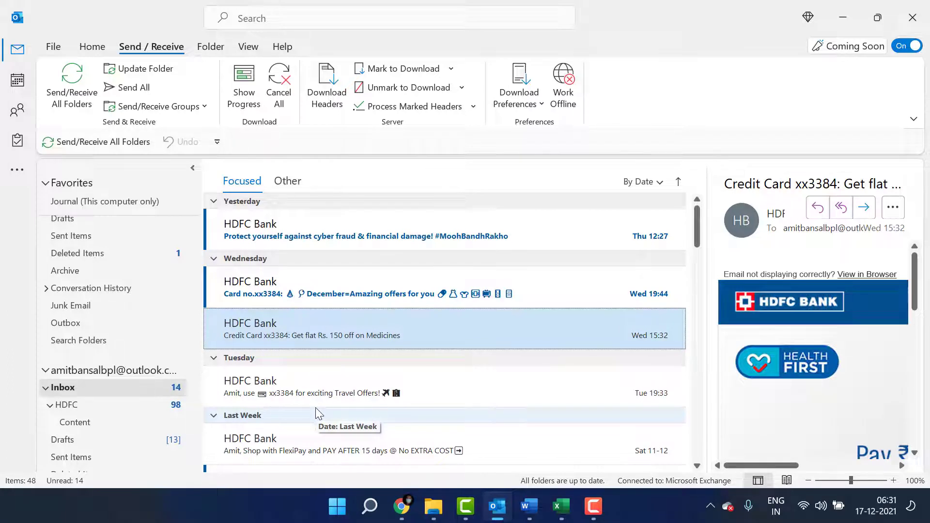
pyautogui.moveTo(339, 417)
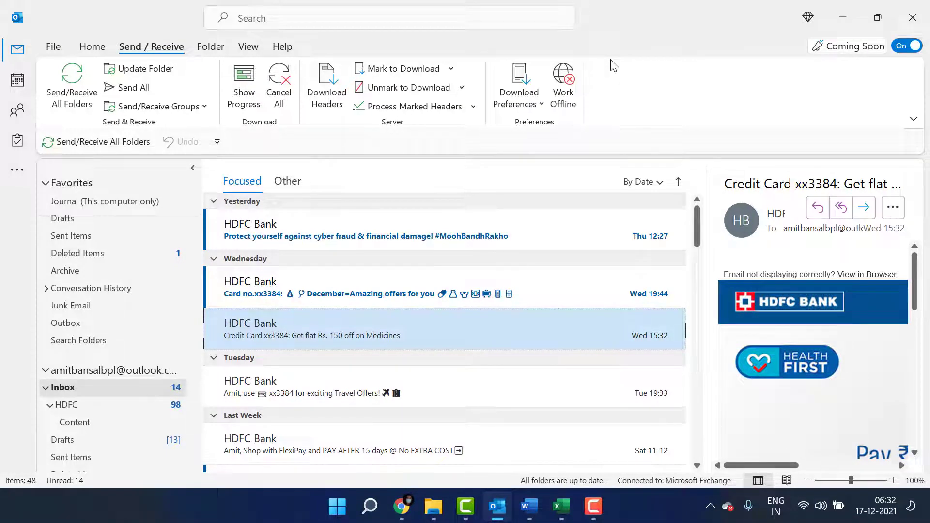
pyautogui.moveTo(735, 486)
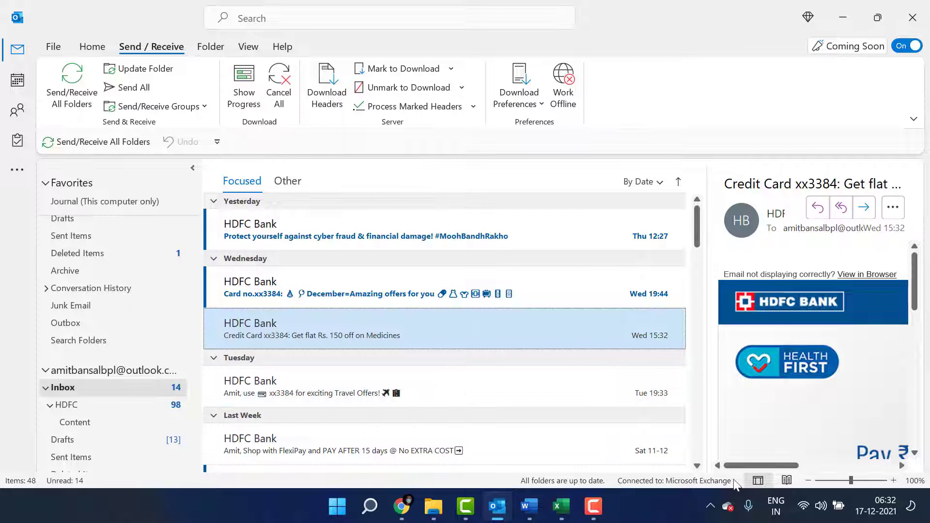